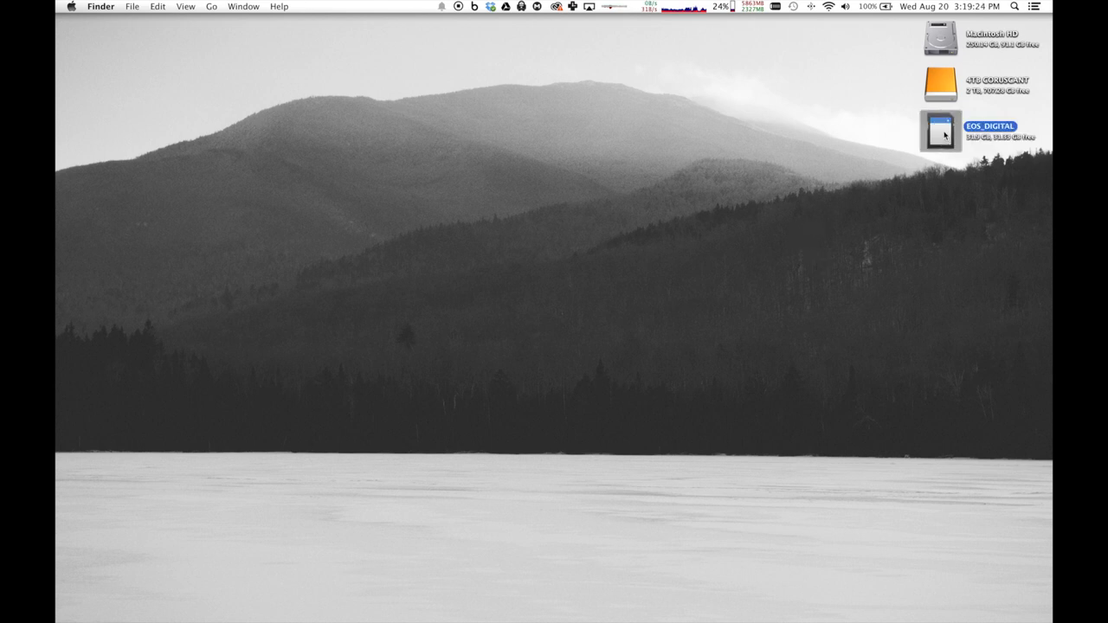
# - Open EOS_DIGITAL's 100CANON folder and drag M20-1359.RAW onto the desktop
pyautogui.doubleClick(940, 130)
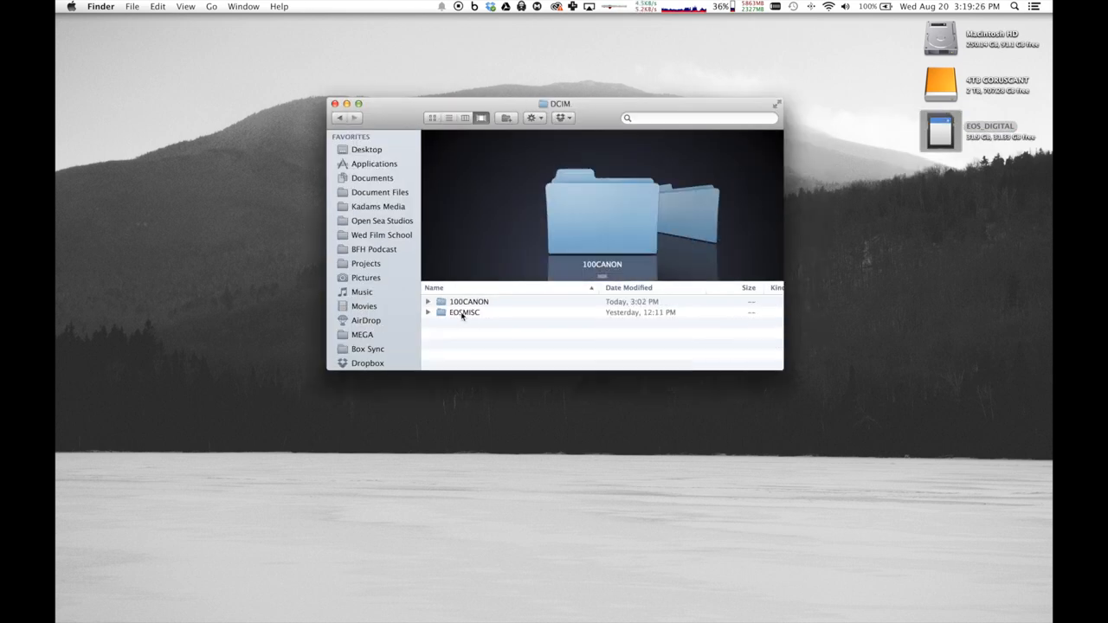
pyautogui.doubleClick(472, 301)
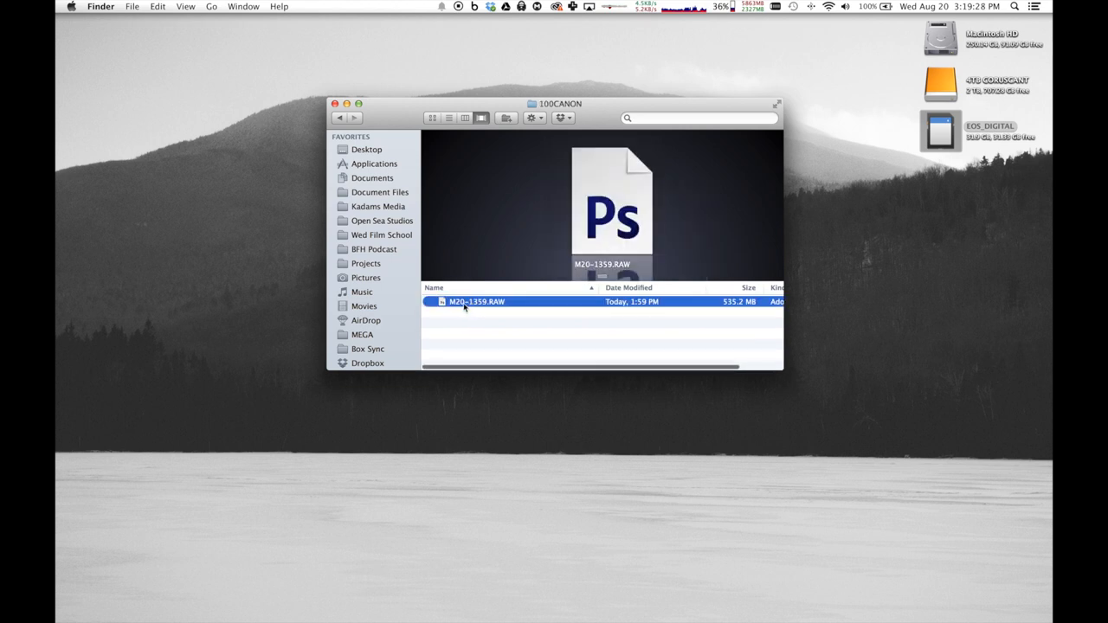
pyautogui.moveTo(463, 302); pyautogui.dragTo(173, 268)
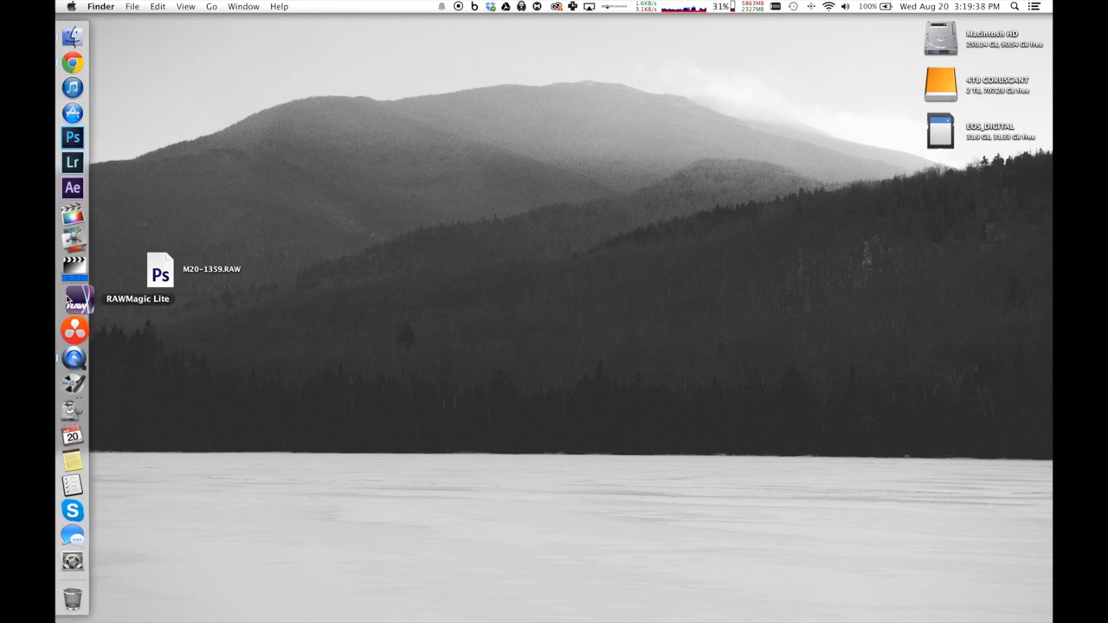
# - Convert M20-1359.RAW with RAWMagic Lite into the 182-frame M20-1359_C0000 folder, then select it
pyautogui.click(73, 302)
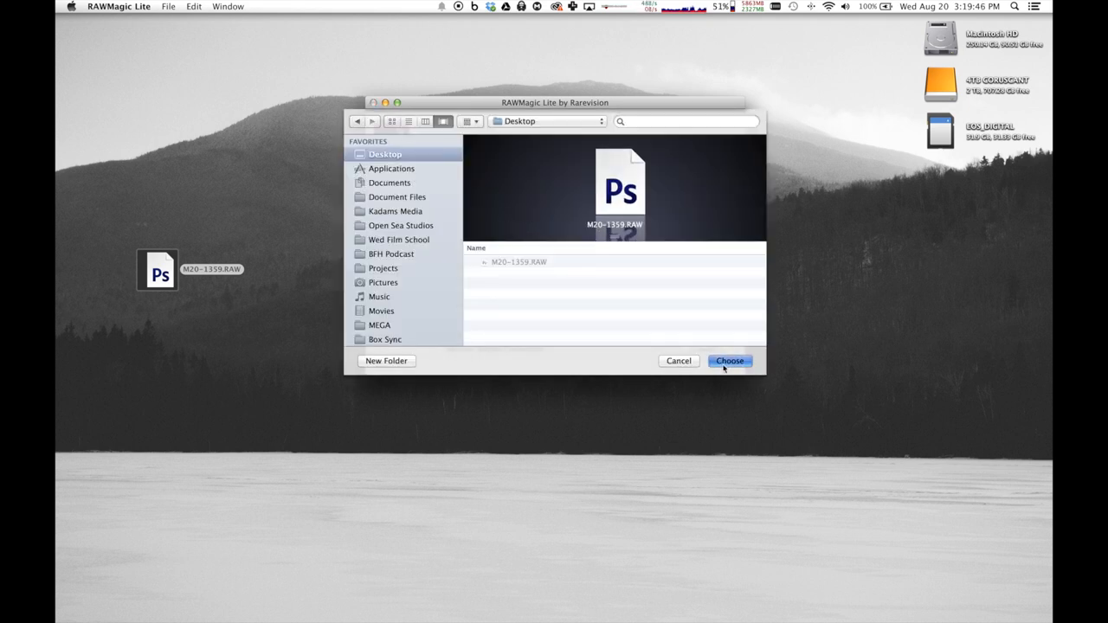
pyautogui.click(730, 361)
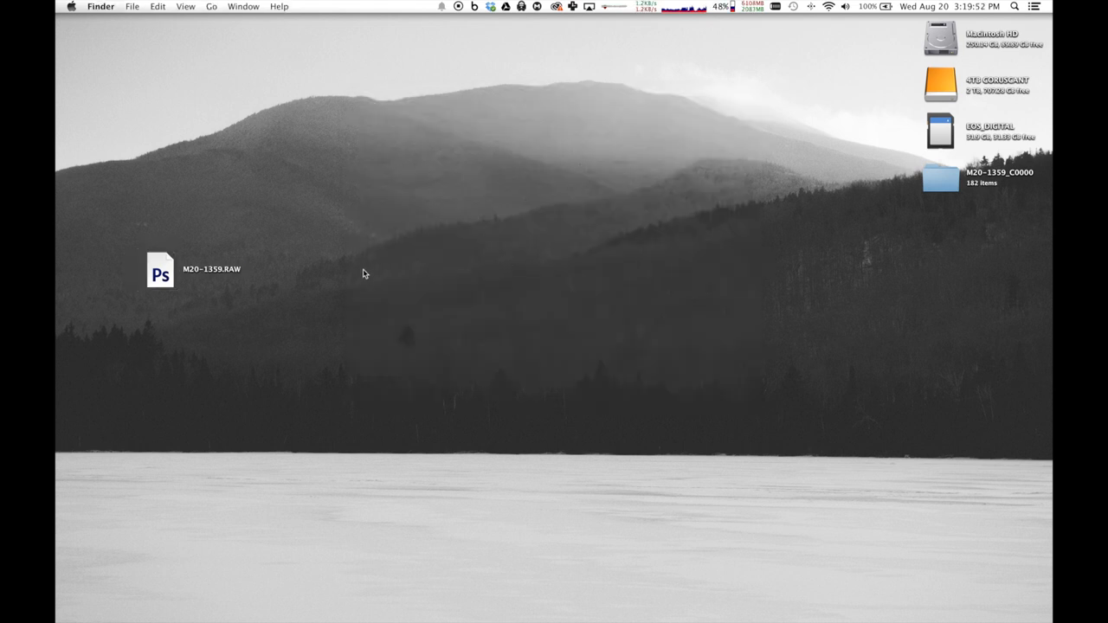
pyautogui.click(161, 270)
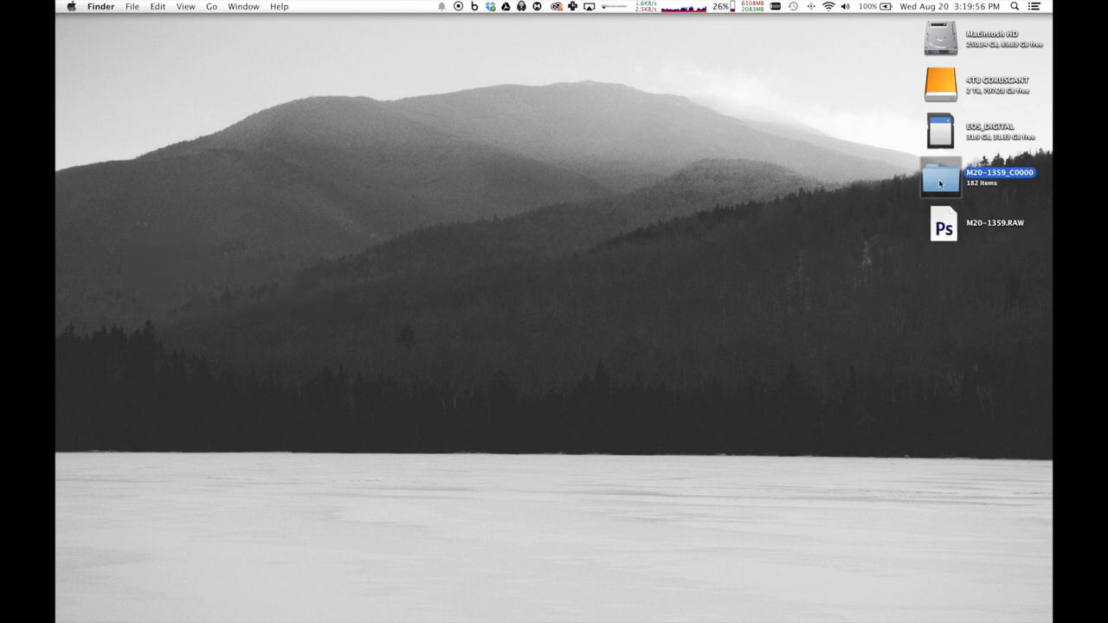
# - Open M20-1359_C0000 and preview one of its 3.4 MB DNG frames
pyautogui.doubleClick(941, 173)
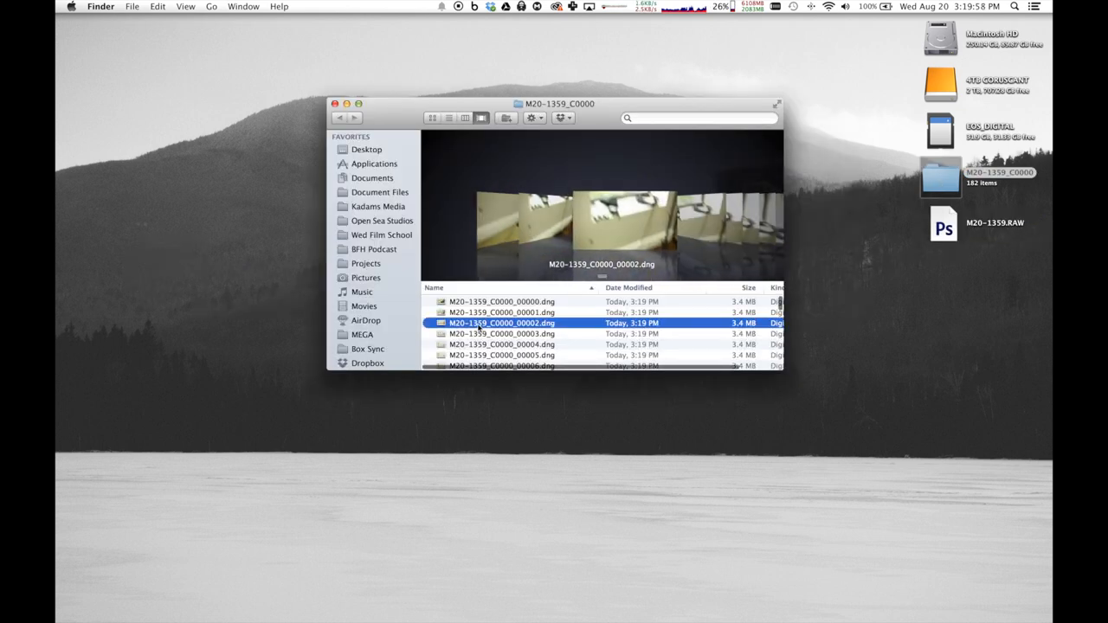
pyautogui.click(502, 355)
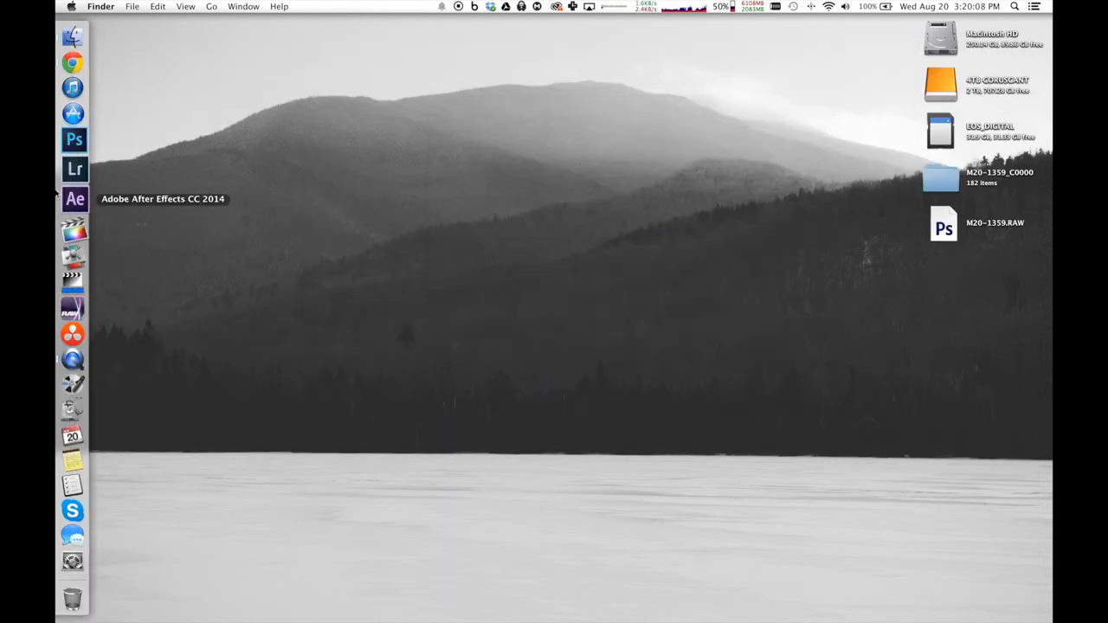
pyautogui.moveTo(74, 325)
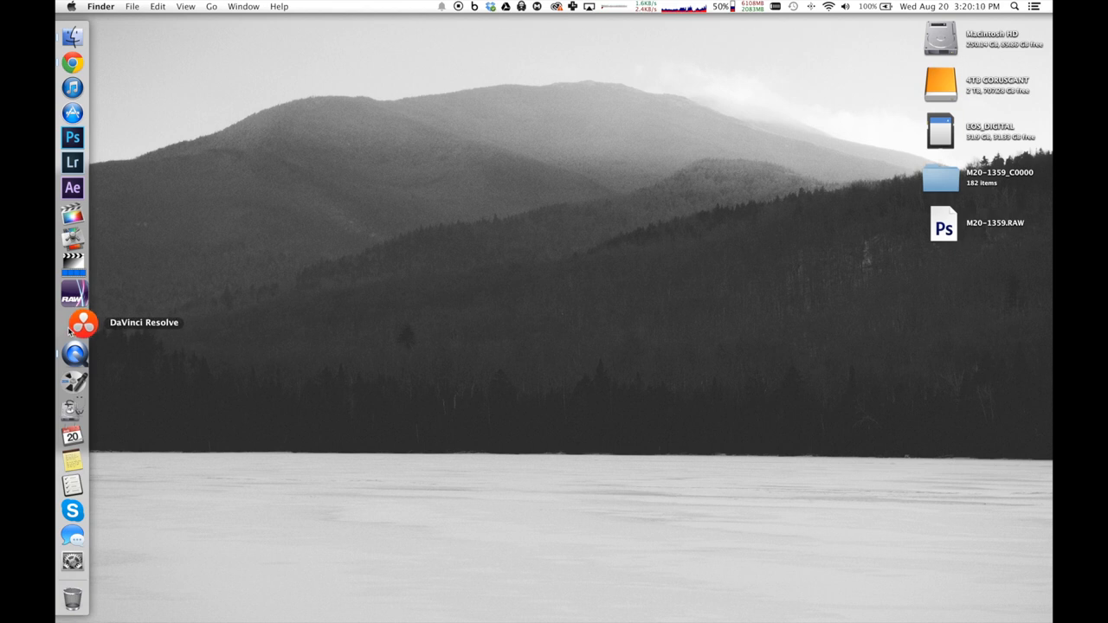
# - Launch DaVinci Resolve from the Dock and log in to the user account
pyautogui.click(73, 330)
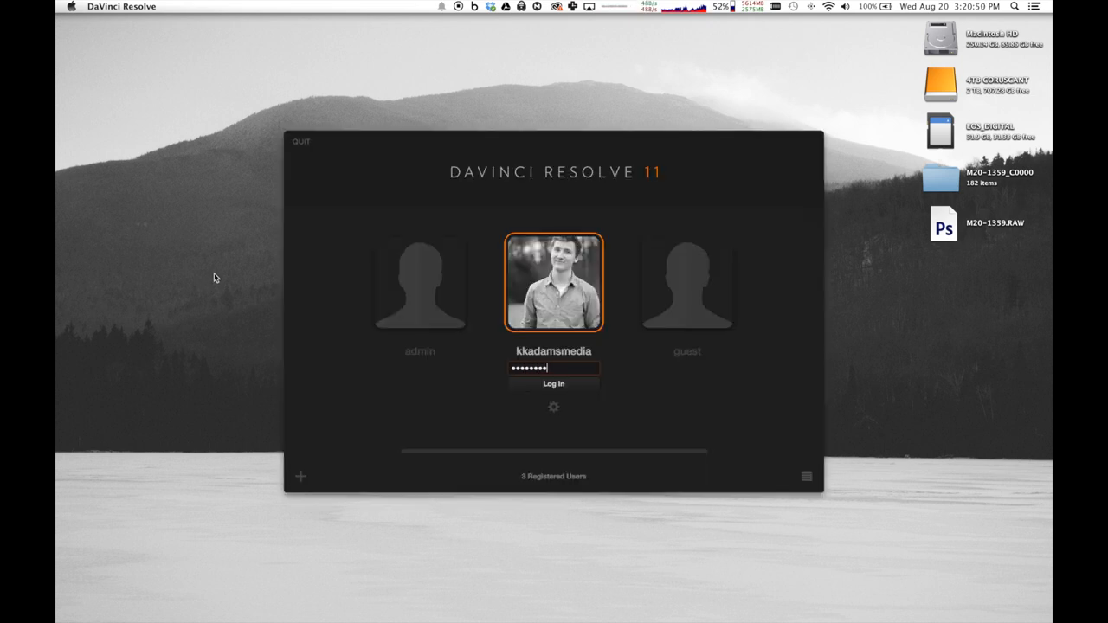
pyautogui.click(553, 384)
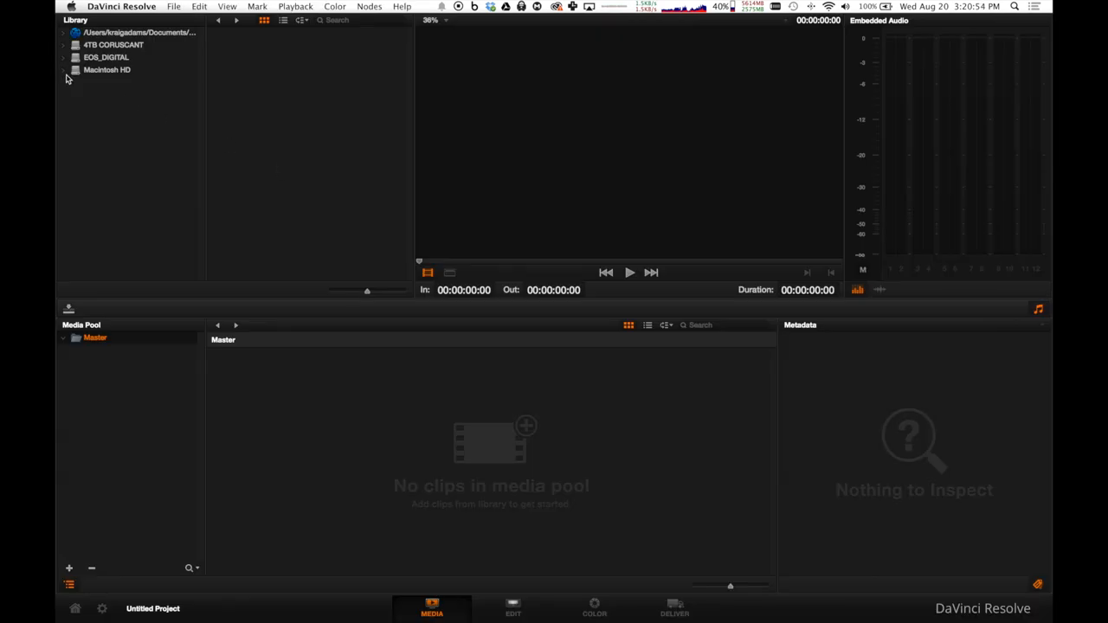
# - Add the M20-1359_C0000 DNG clip from the Desktop to the Media Pool and go to Edit
pyautogui.click(106, 69)
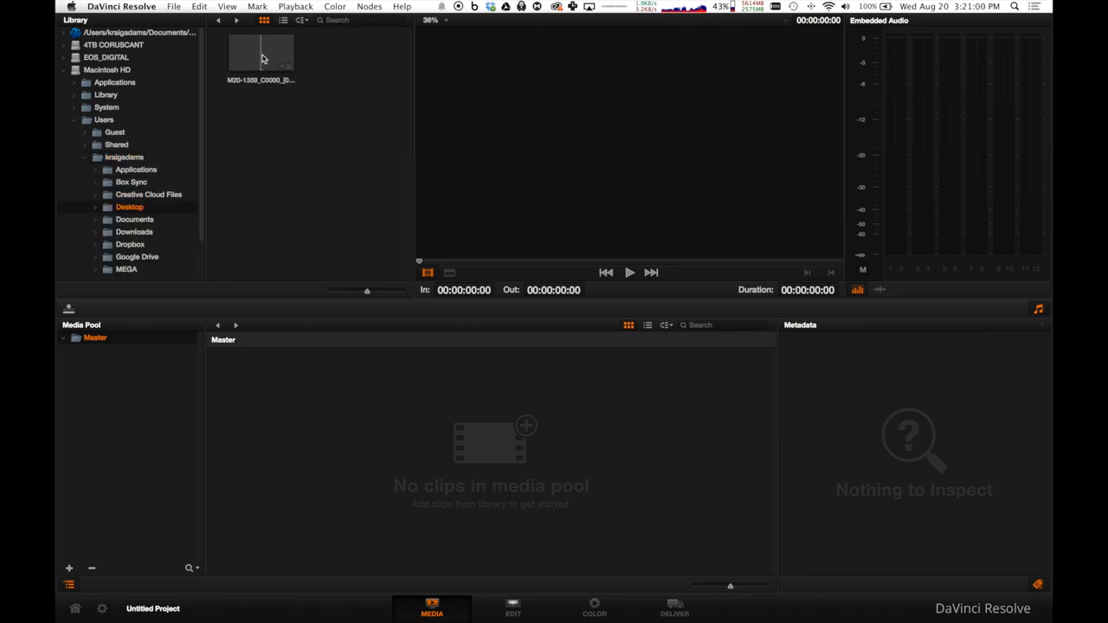
pyautogui.click(261, 55)
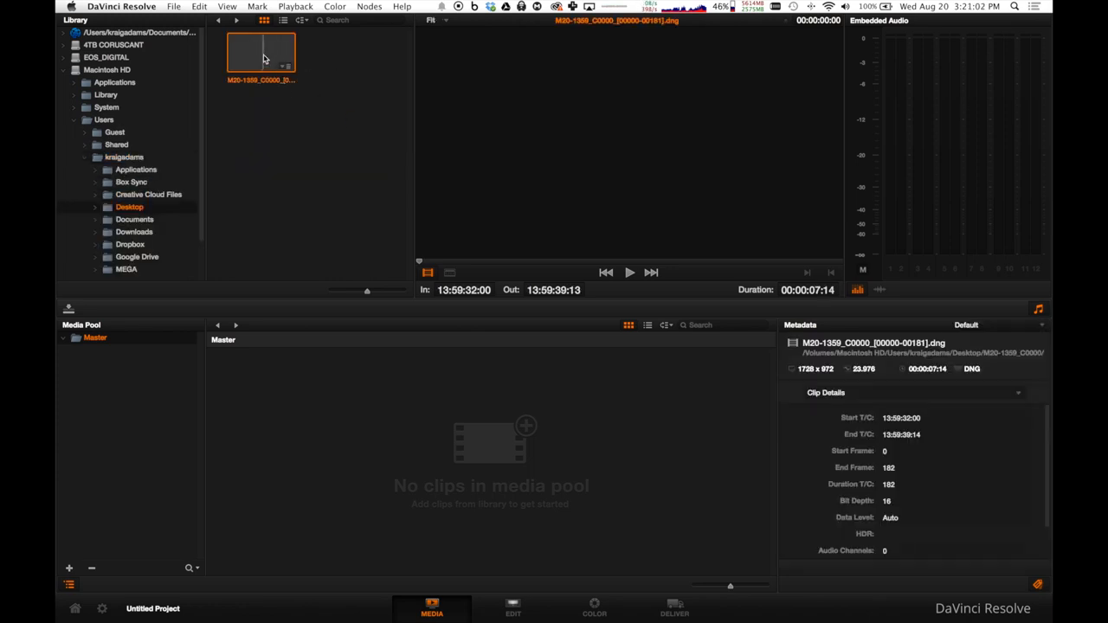
pyautogui.moveTo(261, 52); pyautogui.dragTo(349, 381)
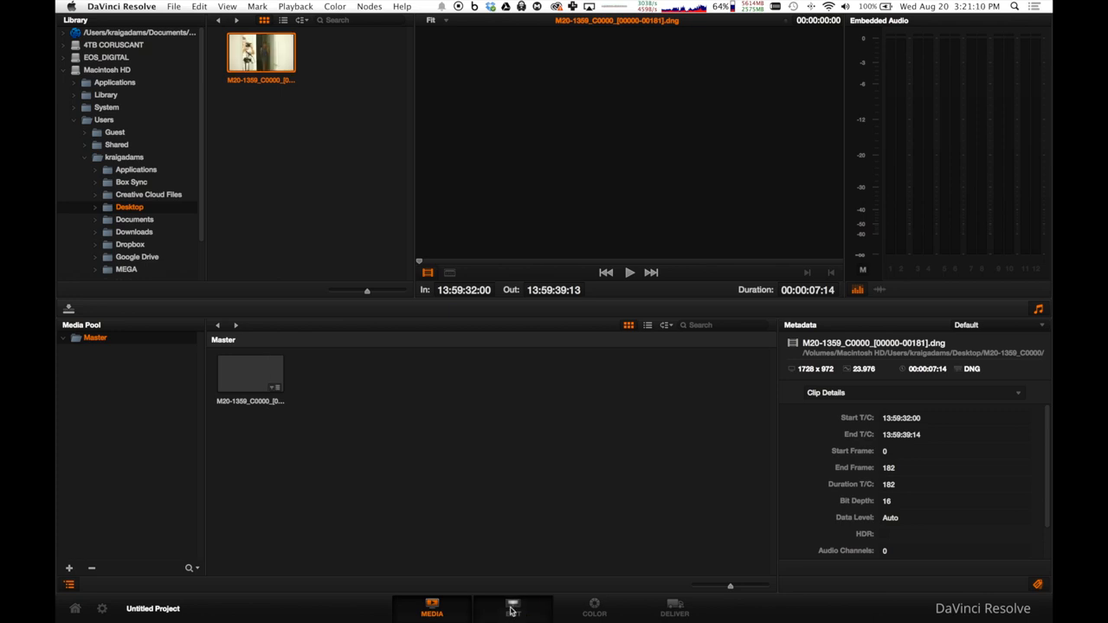
pyautogui.click(513, 608)
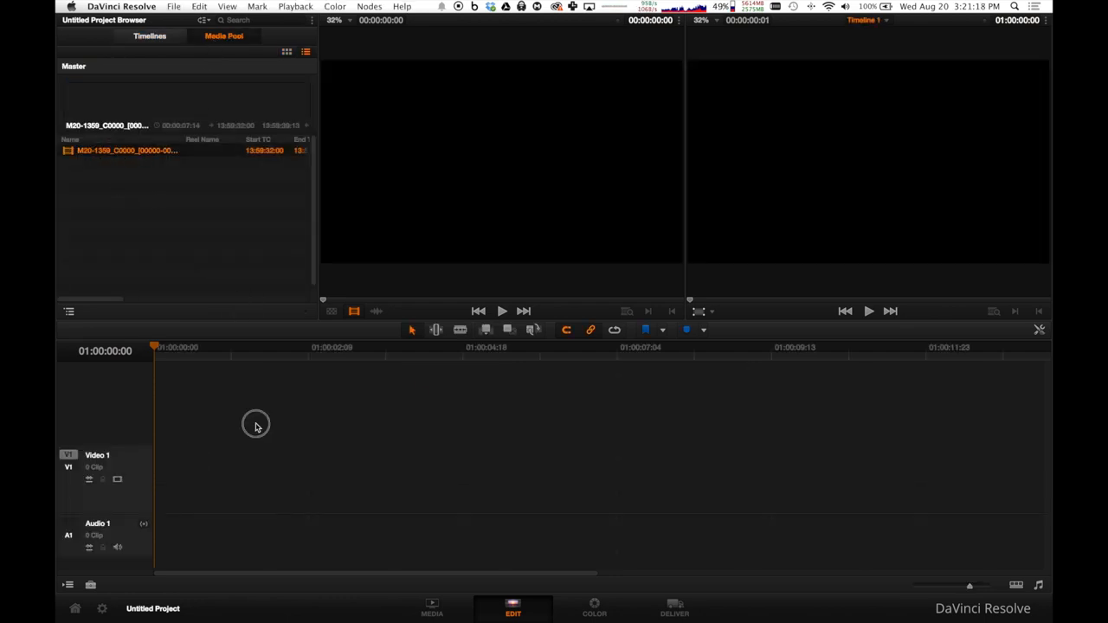
# - Place the DNG clip on the Video 1 track and switch to the Color page
pyautogui.moveTo(125, 149); pyautogui.dragTo(398, 475)
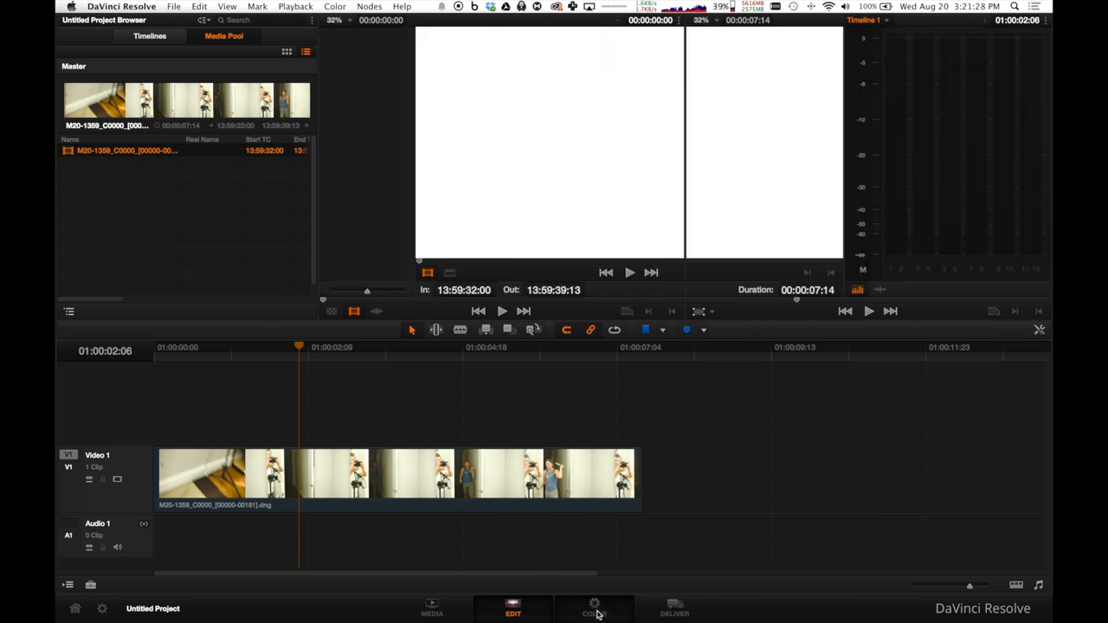
pyautogui.click(590, 613)
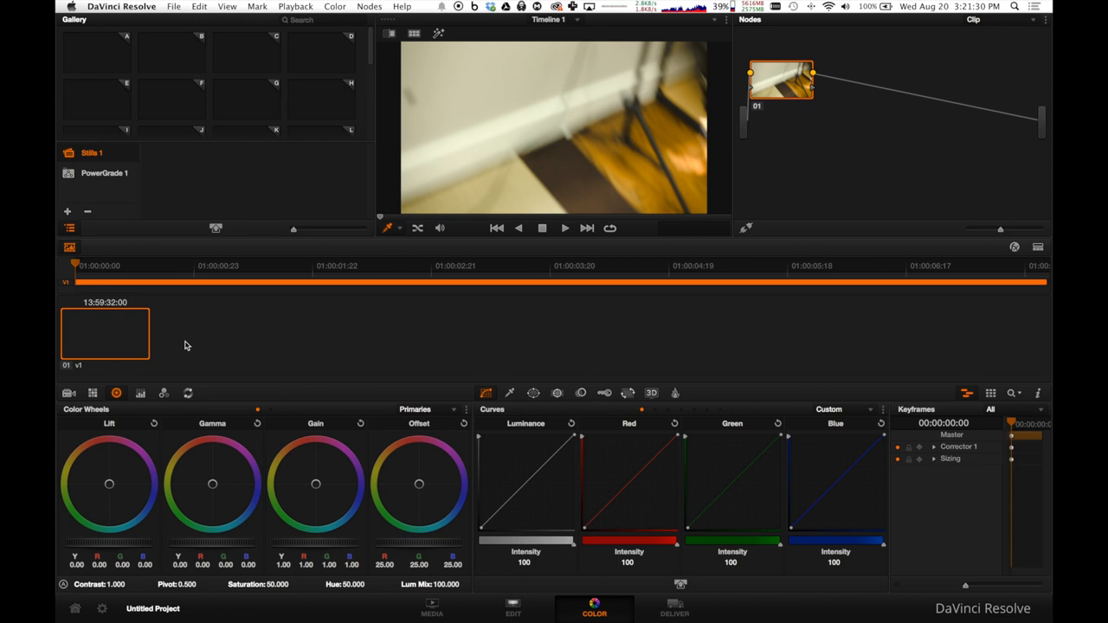
# - Switch the Camera Raw decode to clip settings, keep white balance Custom, and view color space choices
pyautogui.click(65, 392)
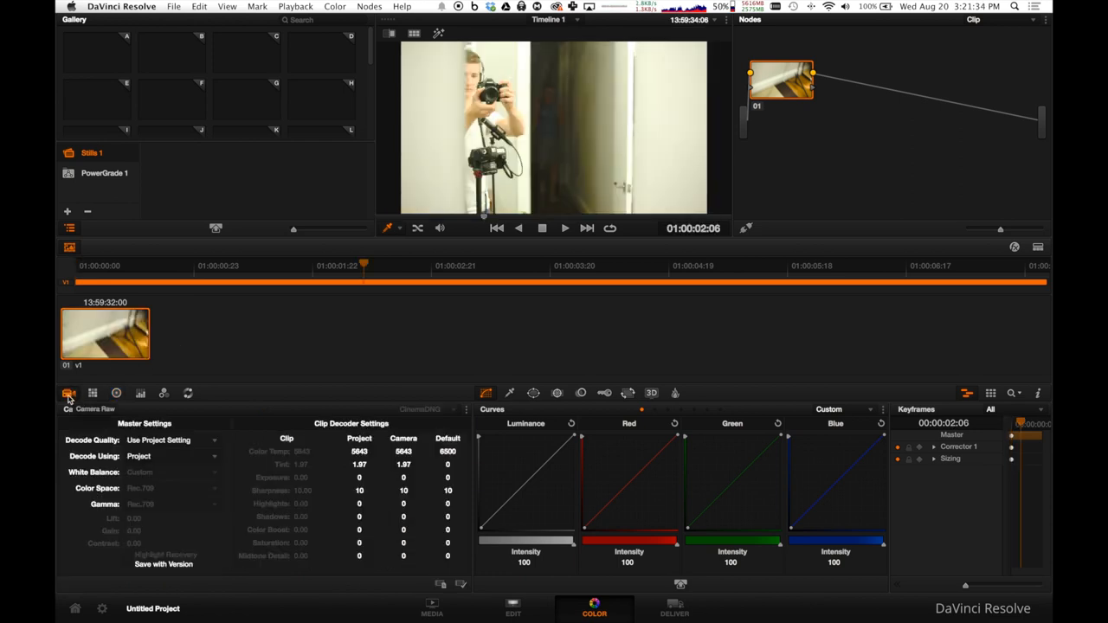
pyautogui.click(169, 456)
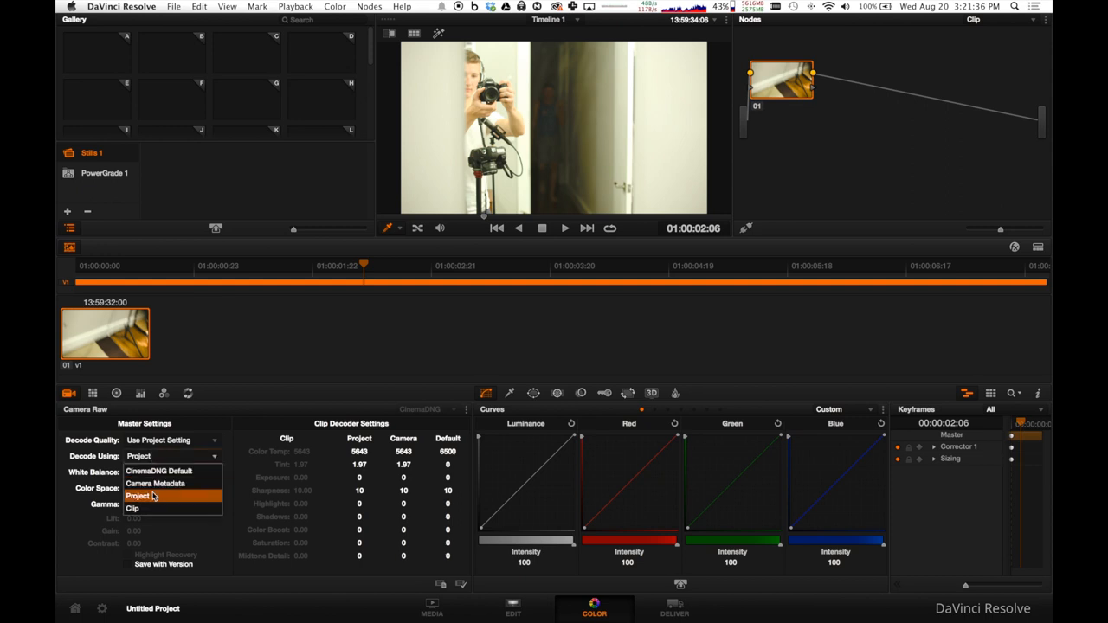
pyautogui.click(132, 508)
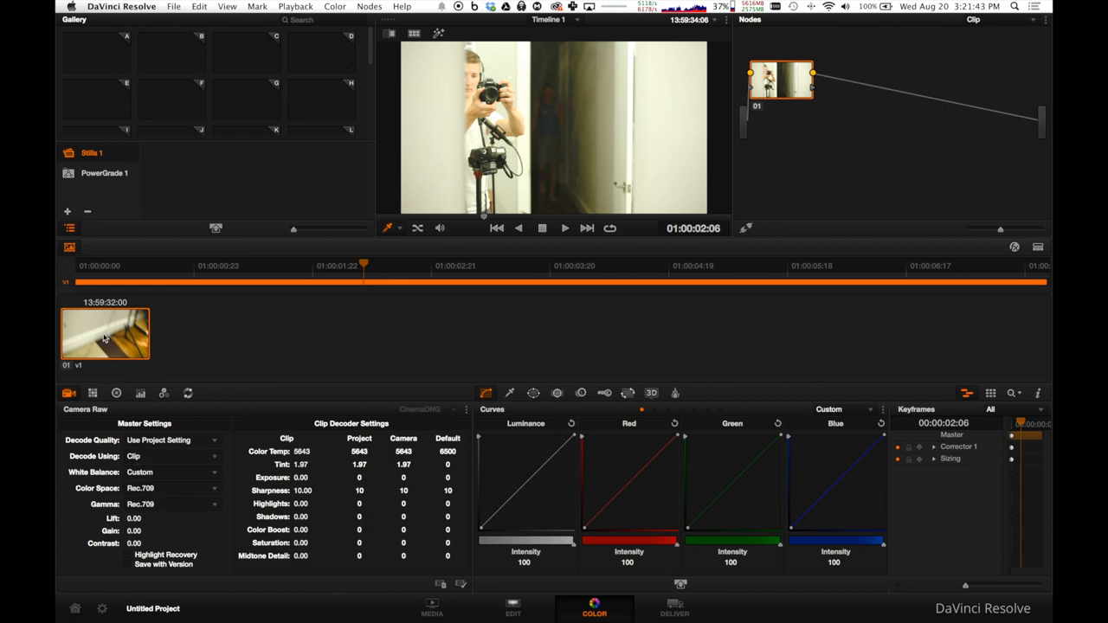
pyautogui.click(171, 472)
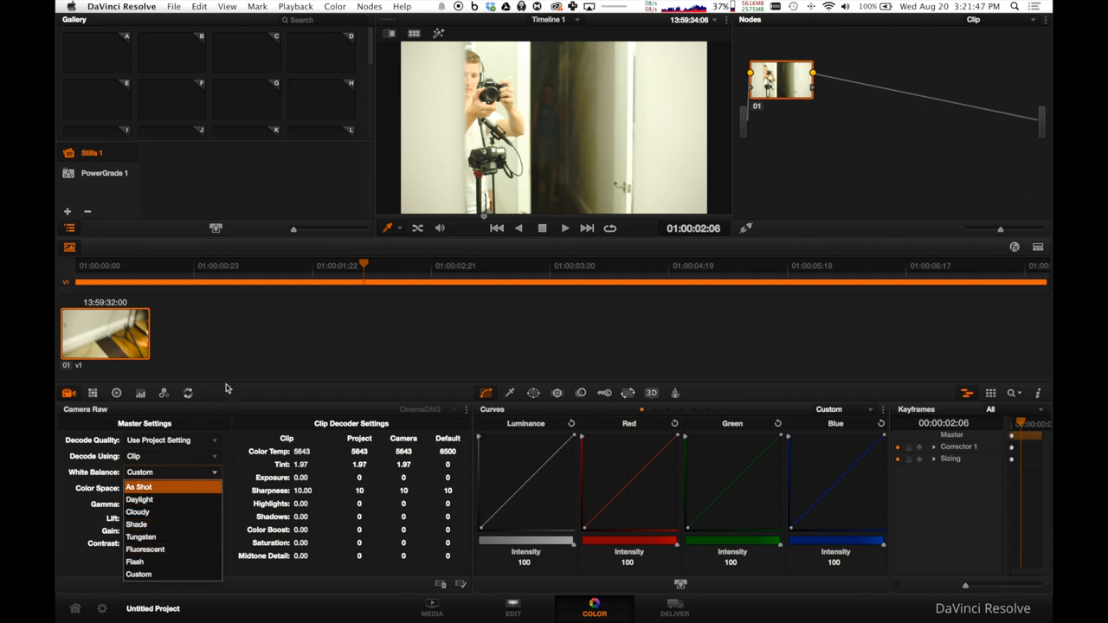
pyautogui.click(139, 486)
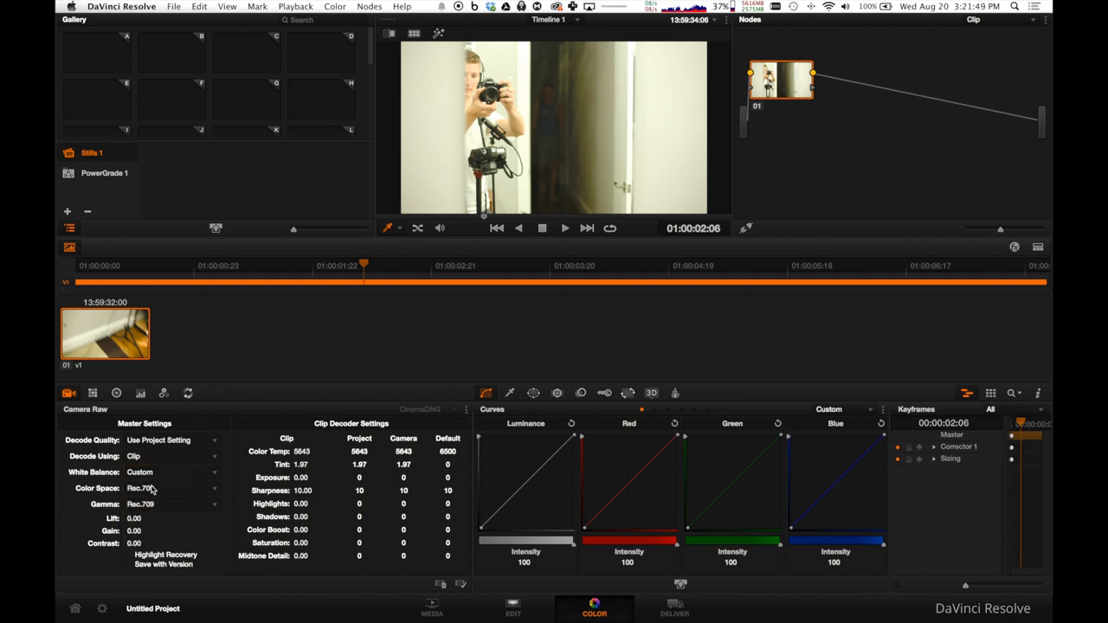
pyautogui.click(168, 485)
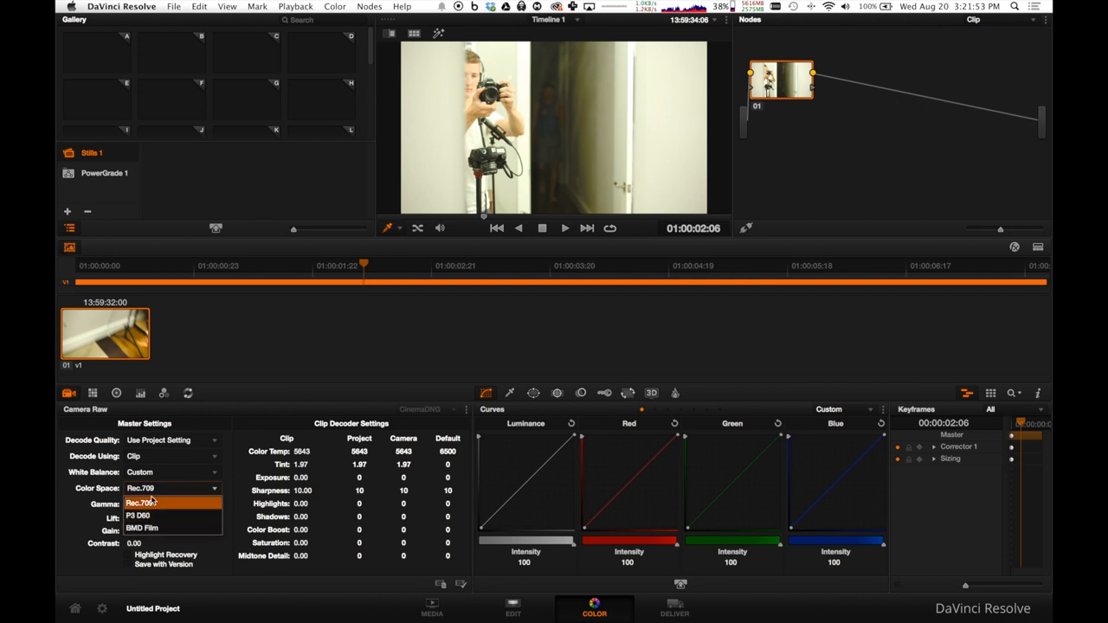
pyautogui.moveTo(177, 501)
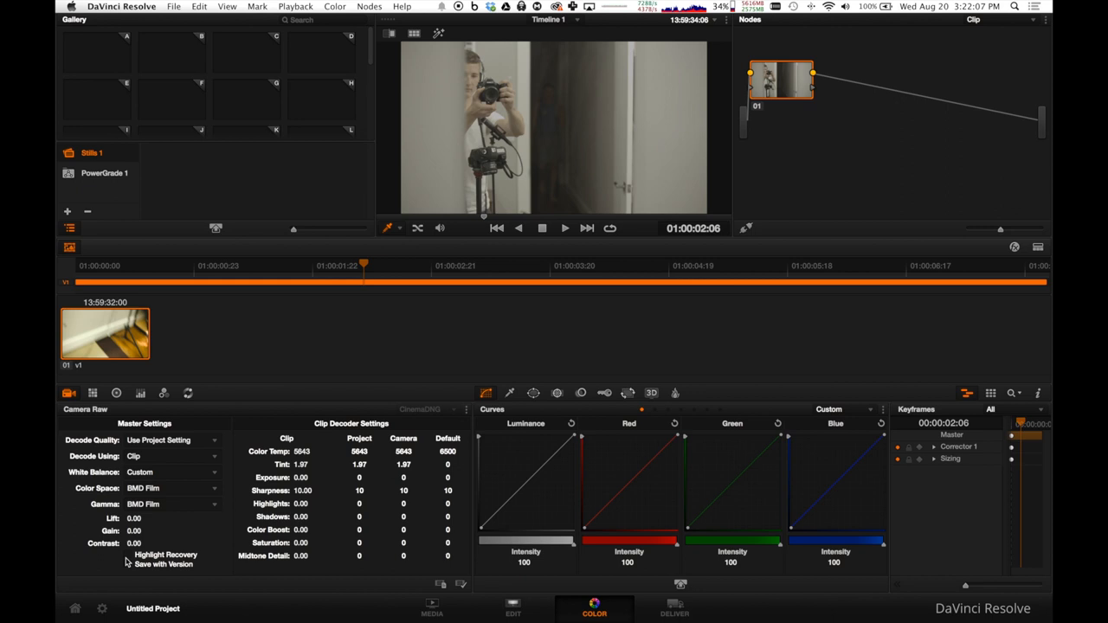
# - Enable Highlight Recovery, glance at Color Match, then bring up the Color Wheels
pyautogui.click(130, 555)
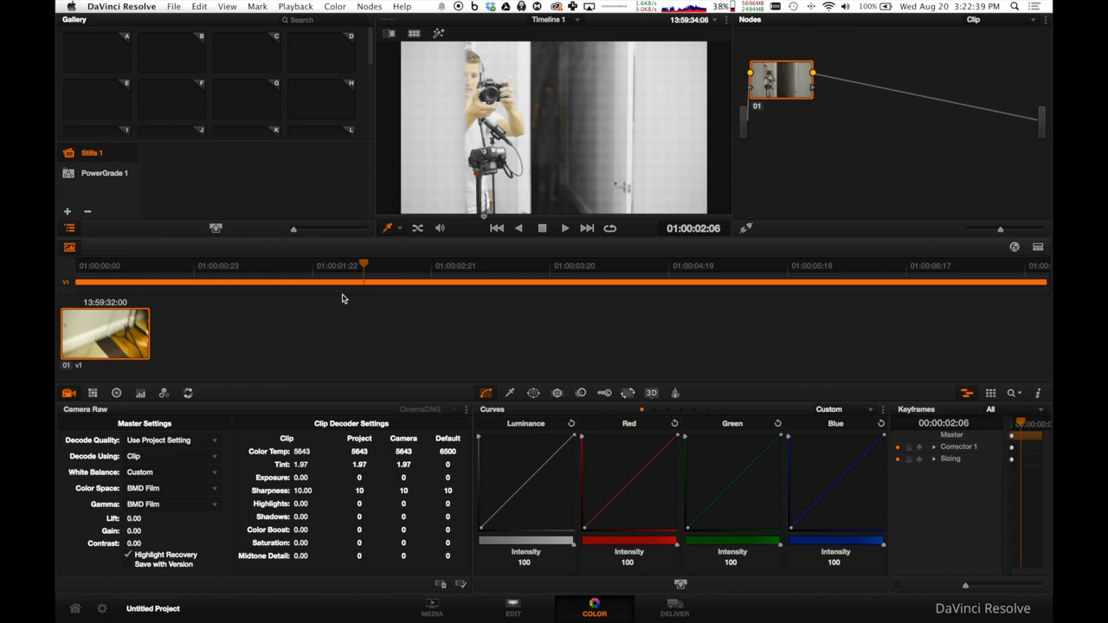
pyautogui.moveTo(151, 372)
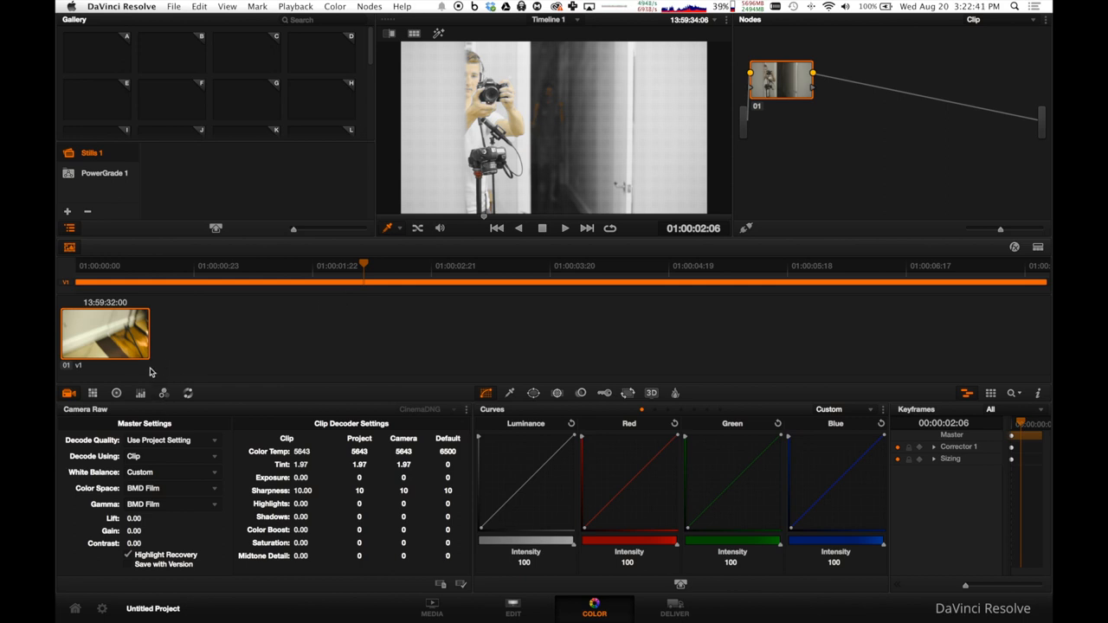
pyautogui.click(97, 392)
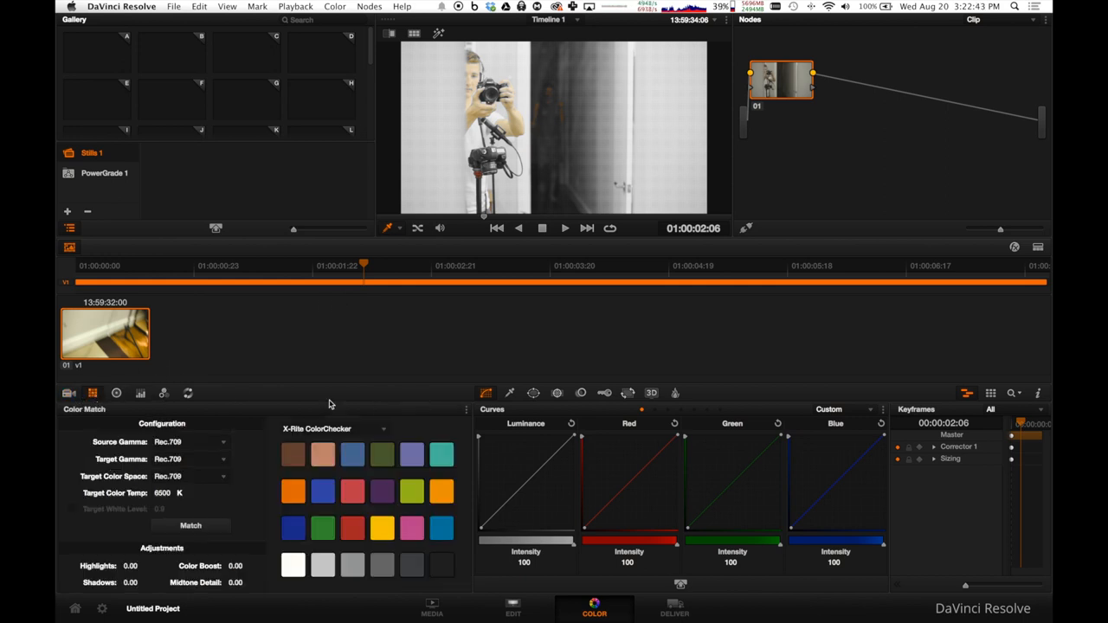
pyautogui.click(116, 392)
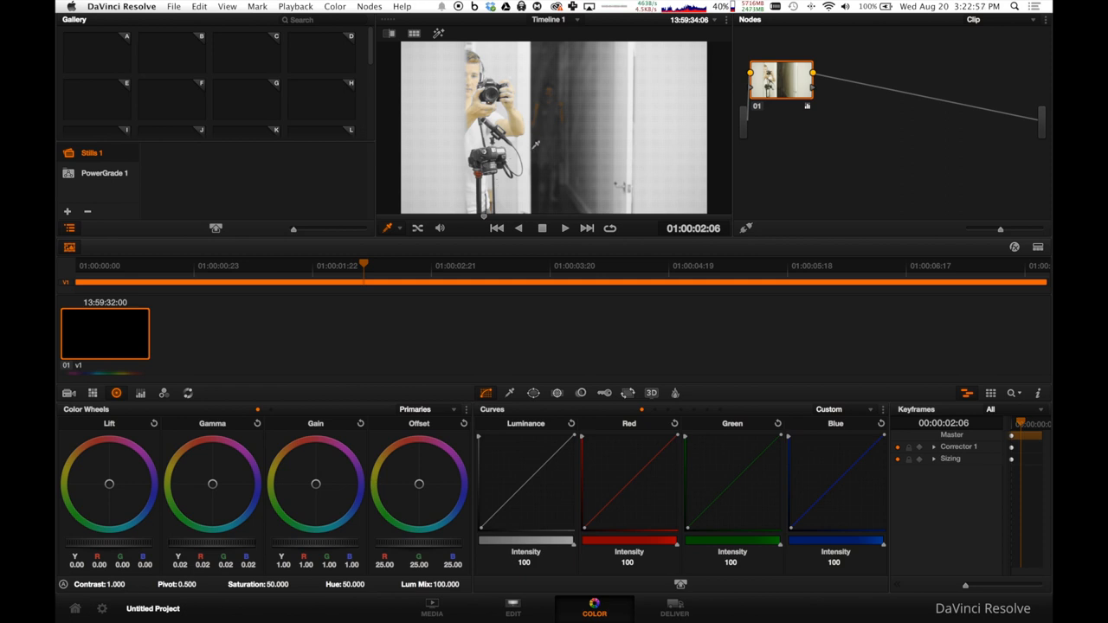
pyautogui.moveTo(444, 330)
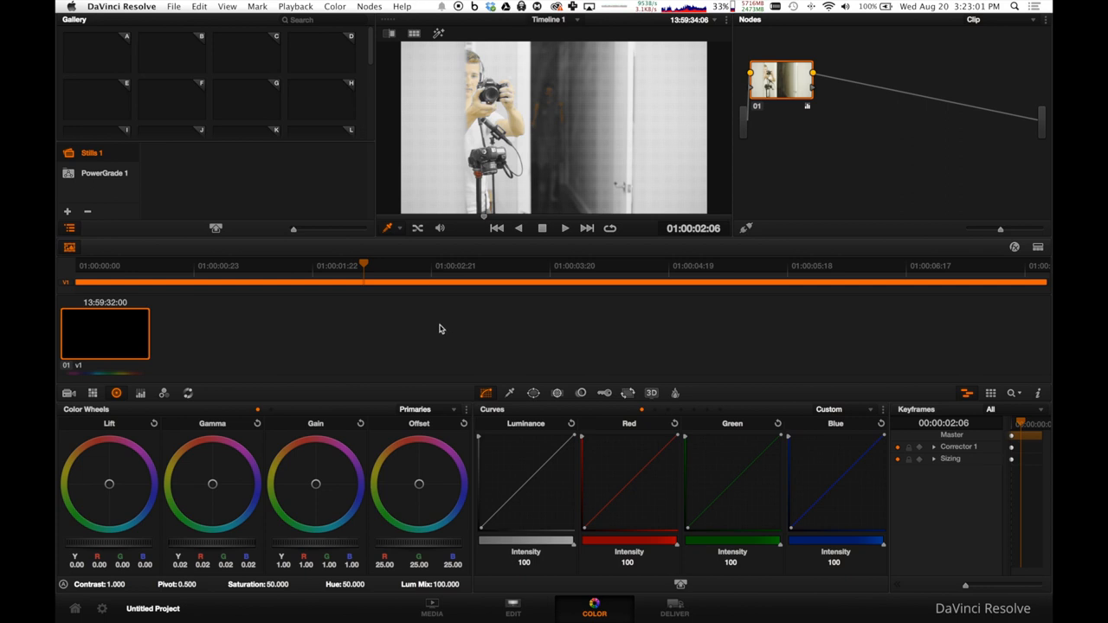
pyautogui.moveTo(398, 487)
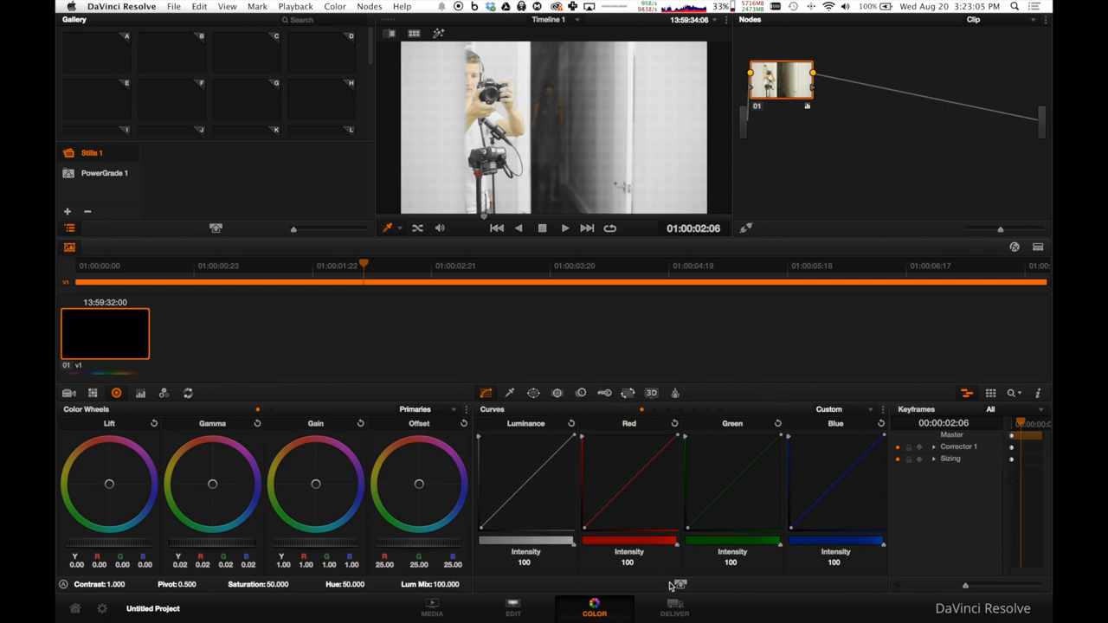
# - On Deliver, use the source filename and Macintosh HD destination, then quit without saving
pyautogui.click(675, 609)
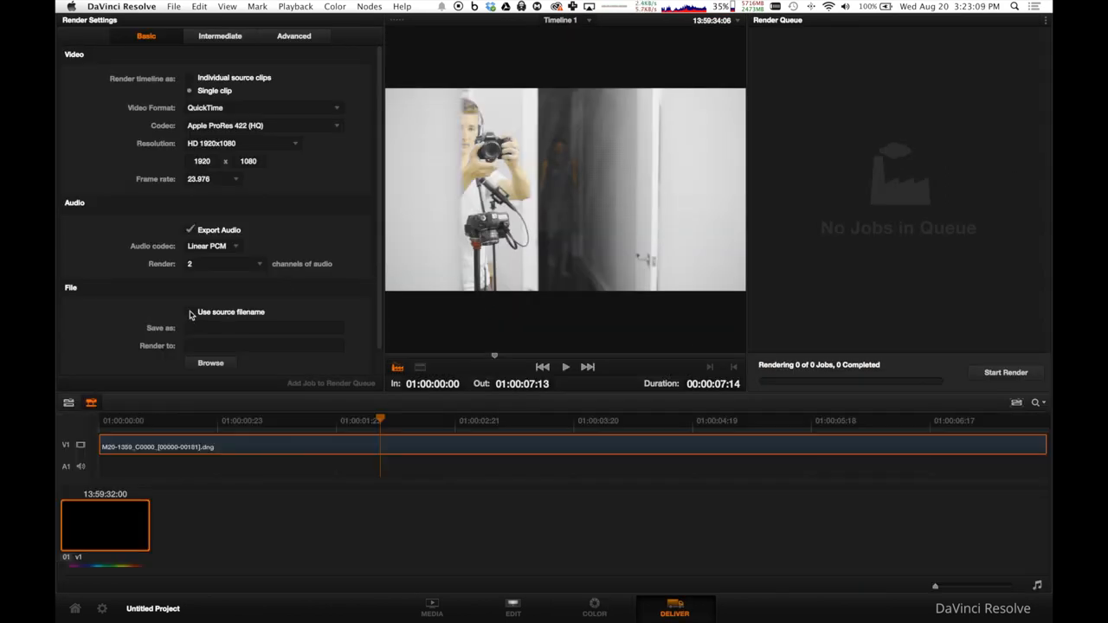
pyautogui.click(210, 363)
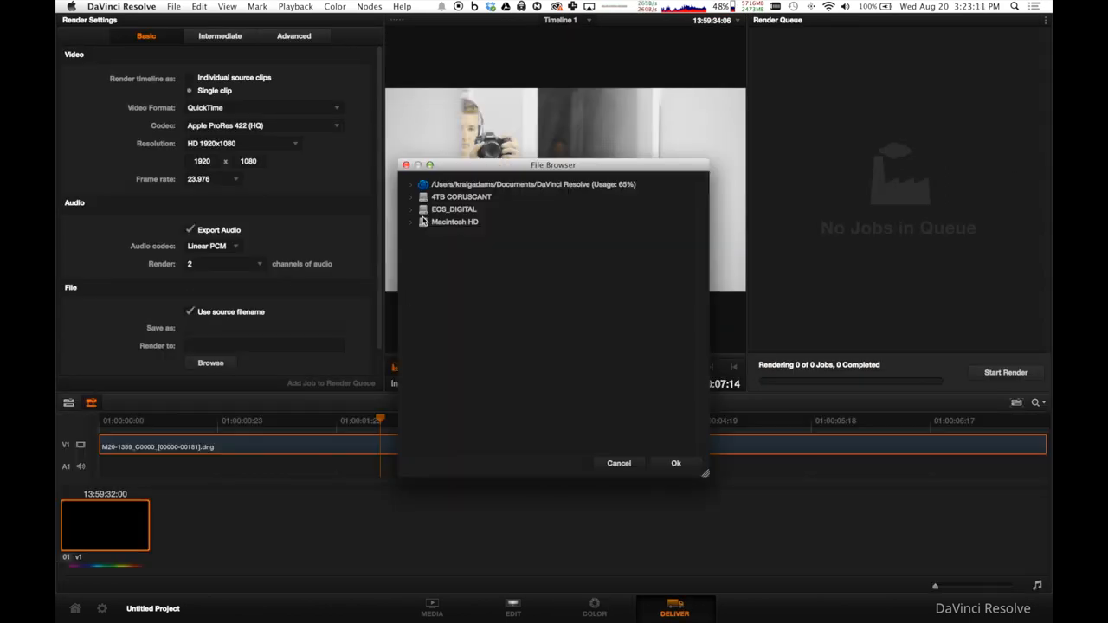
pyautogui.click(675, 463)
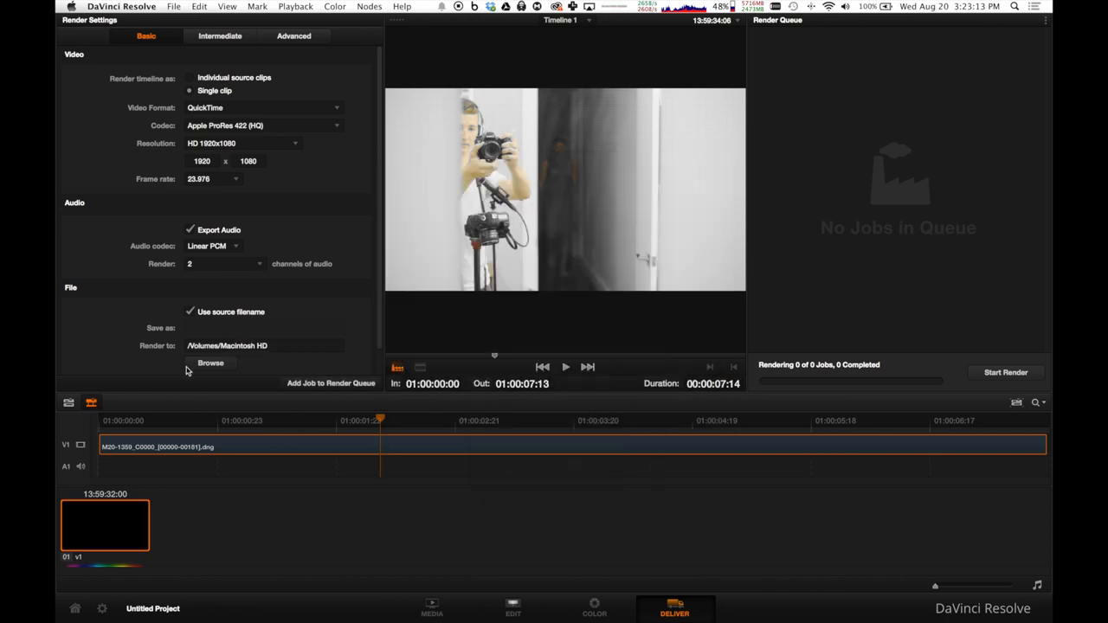
pyautogui.moveTo(227, 212)
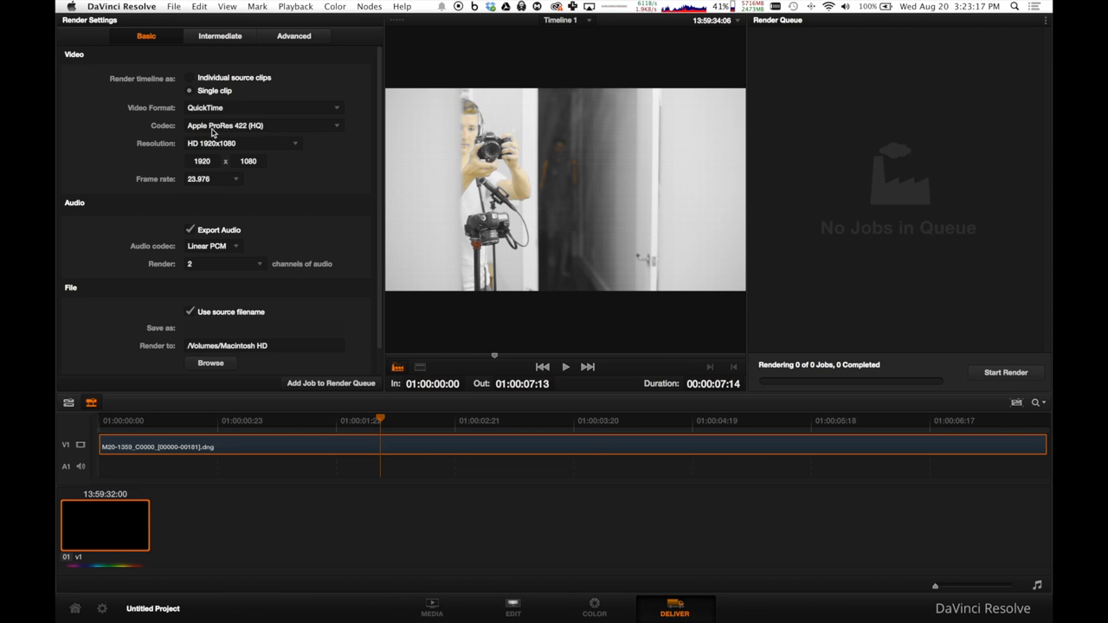
pyautogui.moveTo(263, 130)
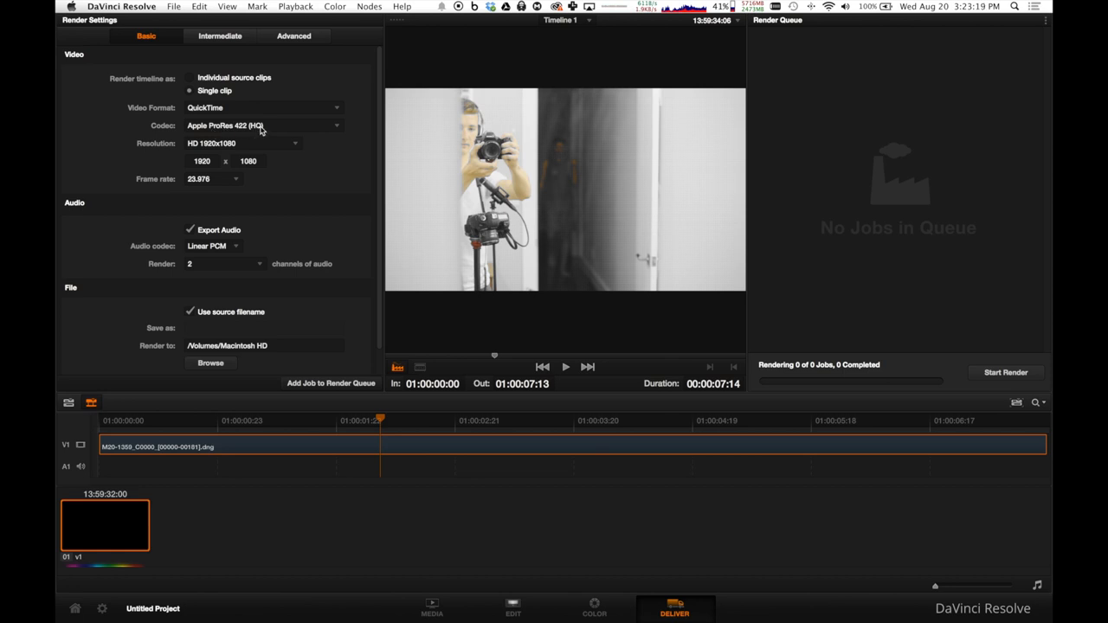
pyautogui.moveTo(262, 128)
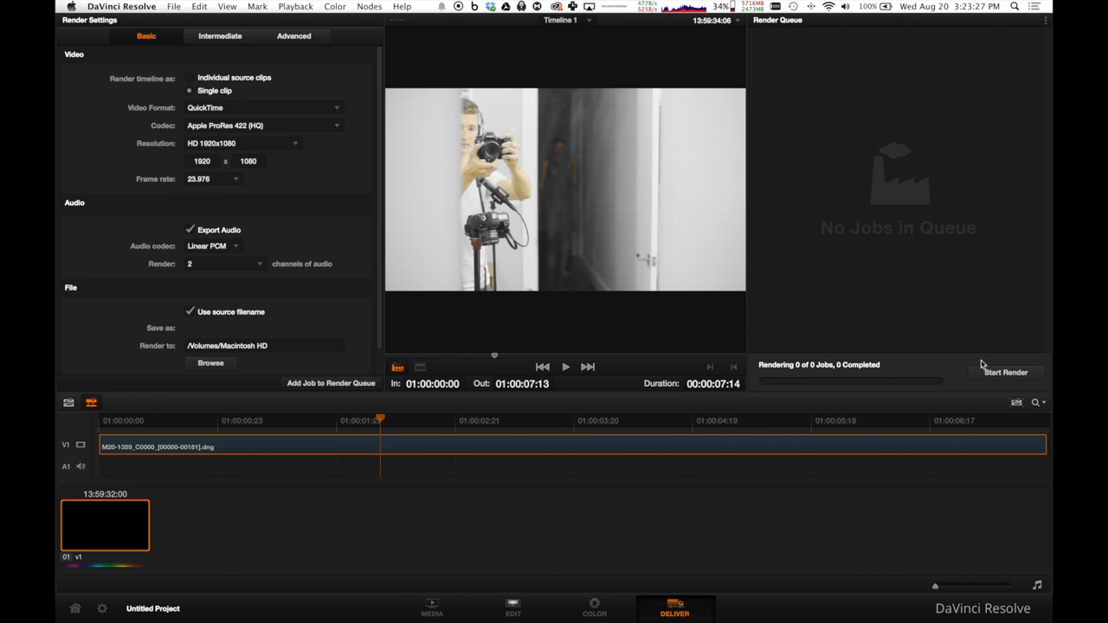
pyautogui.moveTo(983, 369)
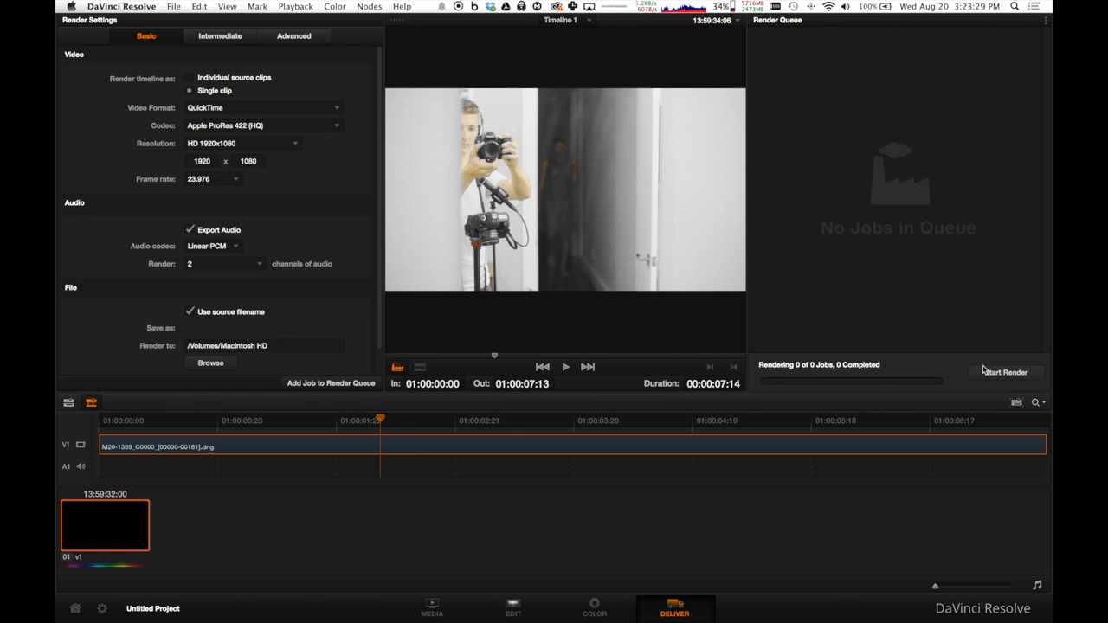
pyautogui.moveTo(871, 351)
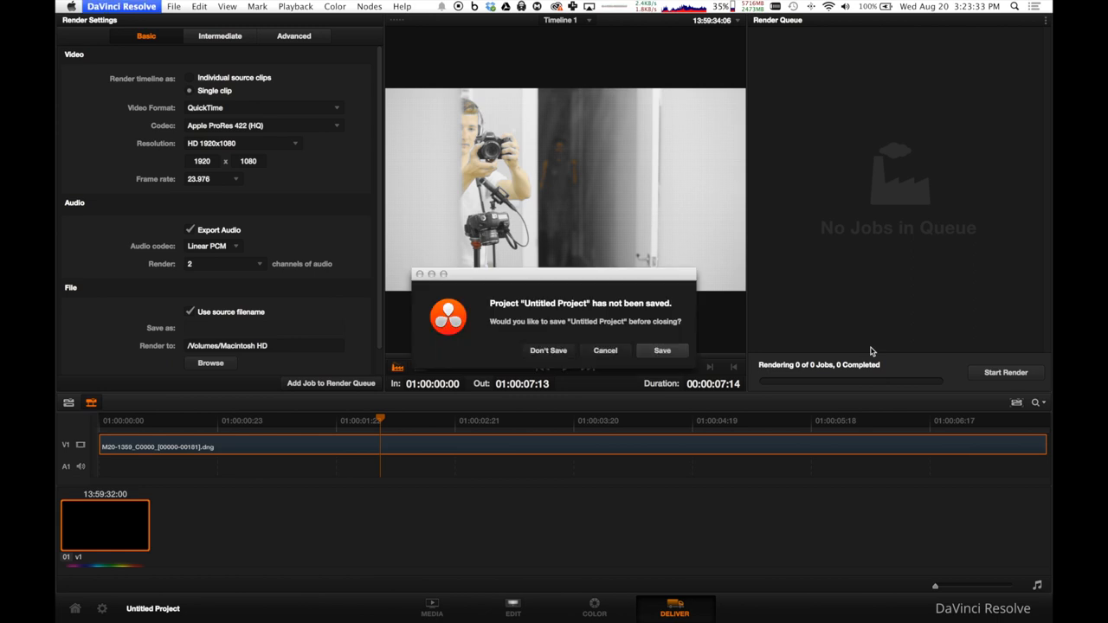
pyautogui.click(548, 351)
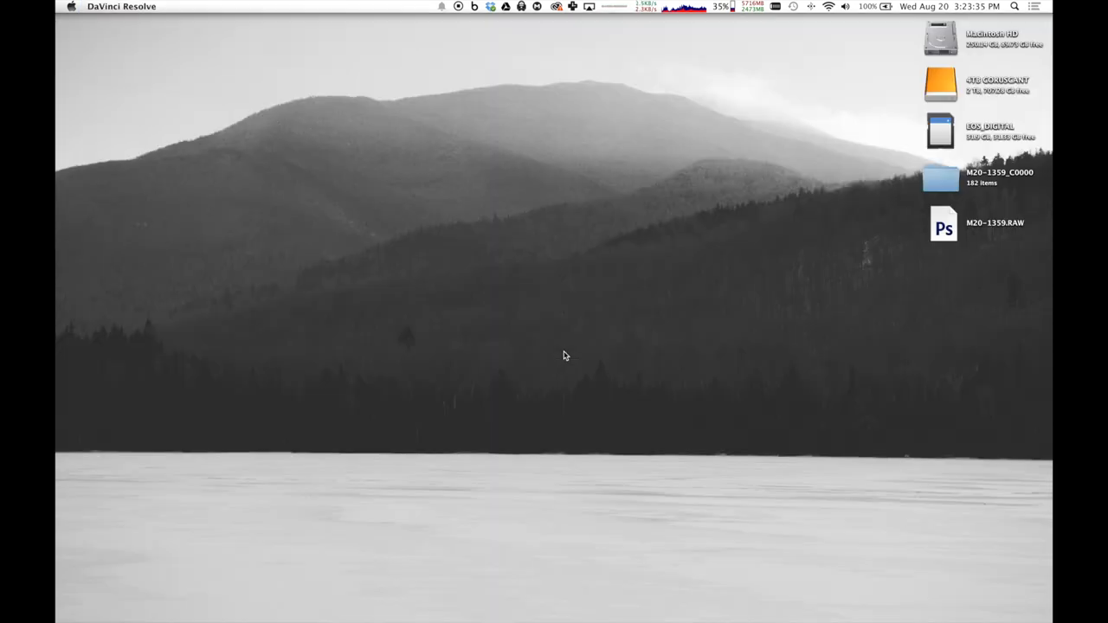